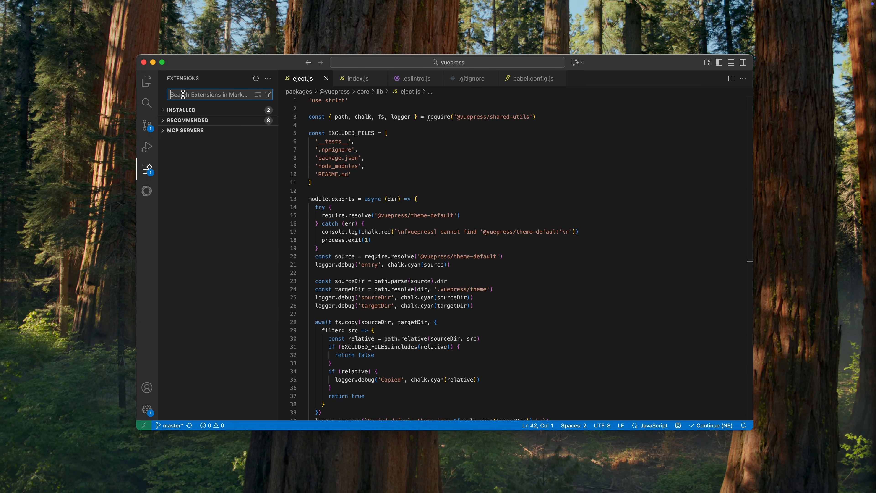
Search the marketplace for 'live server' and view the Live Server extension's details page
text(live server)
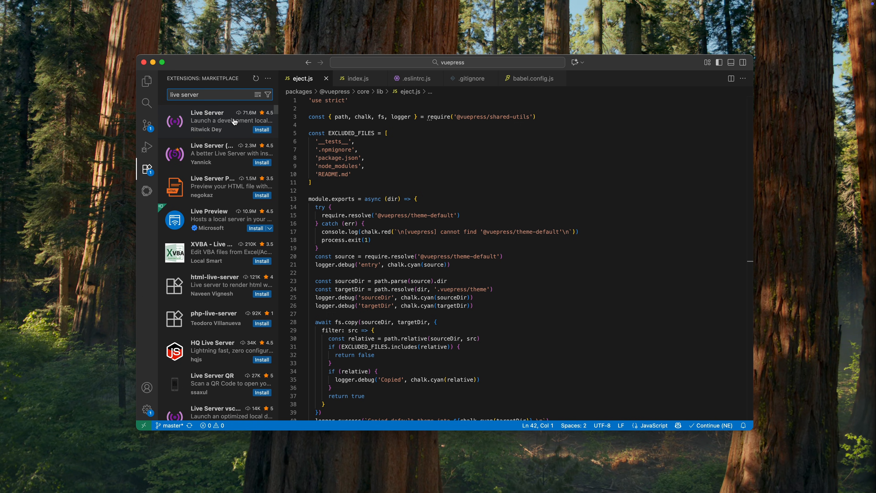
click(218, 121)
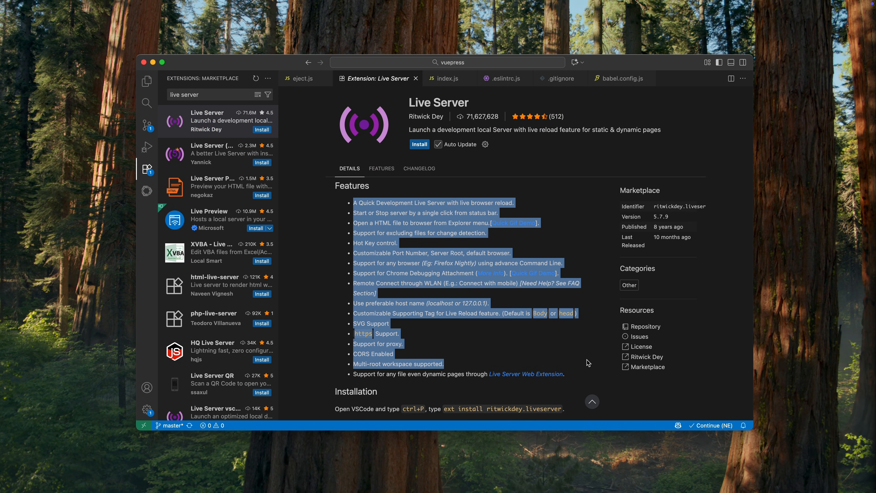
click(587, 358)
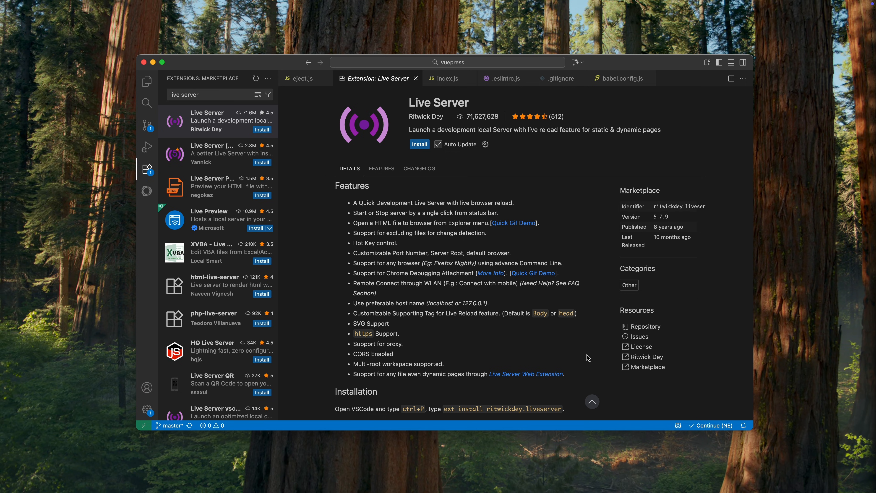